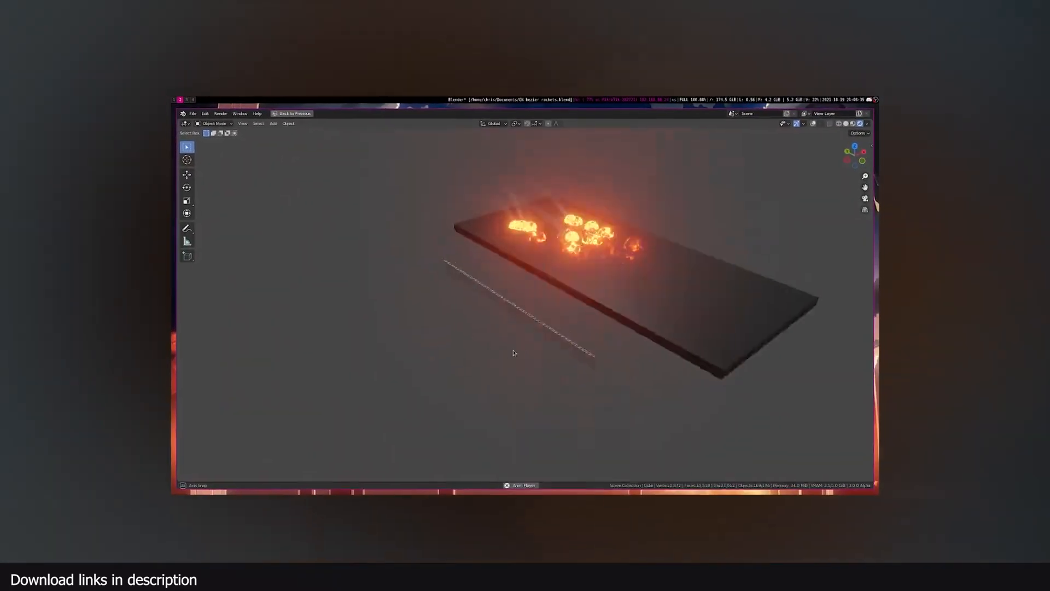
# Start playback of the rocket scene so projectiles explode into fire on the dark slab
pyautogui.click(516, 65)
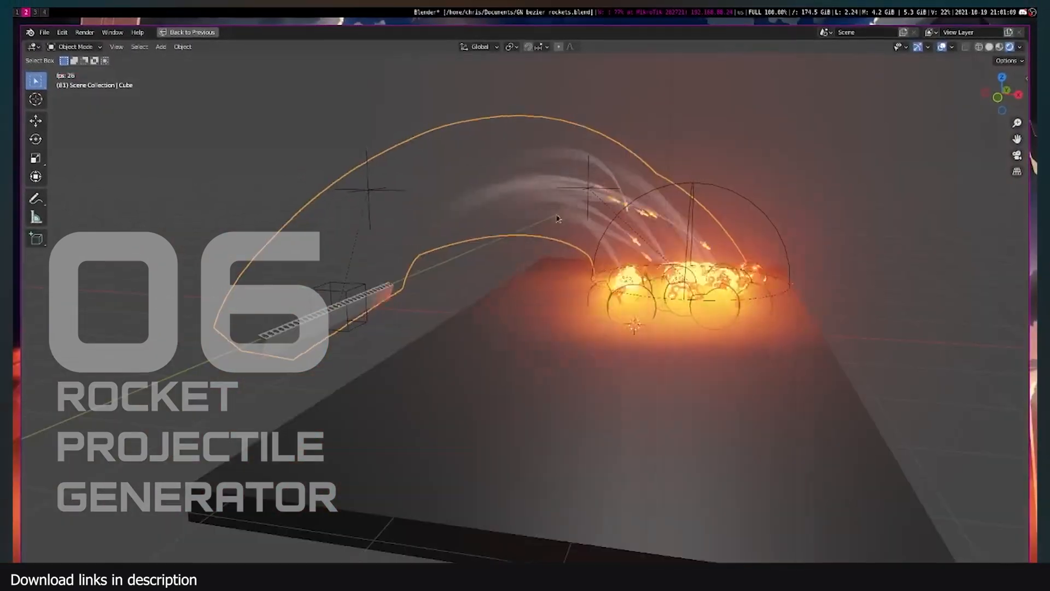
# Drag in the viewport to launch rockets along the Bezier flight path into the slab
pyautogui.moveTo(556, 217); pyautogui.dragTo(516, 243)
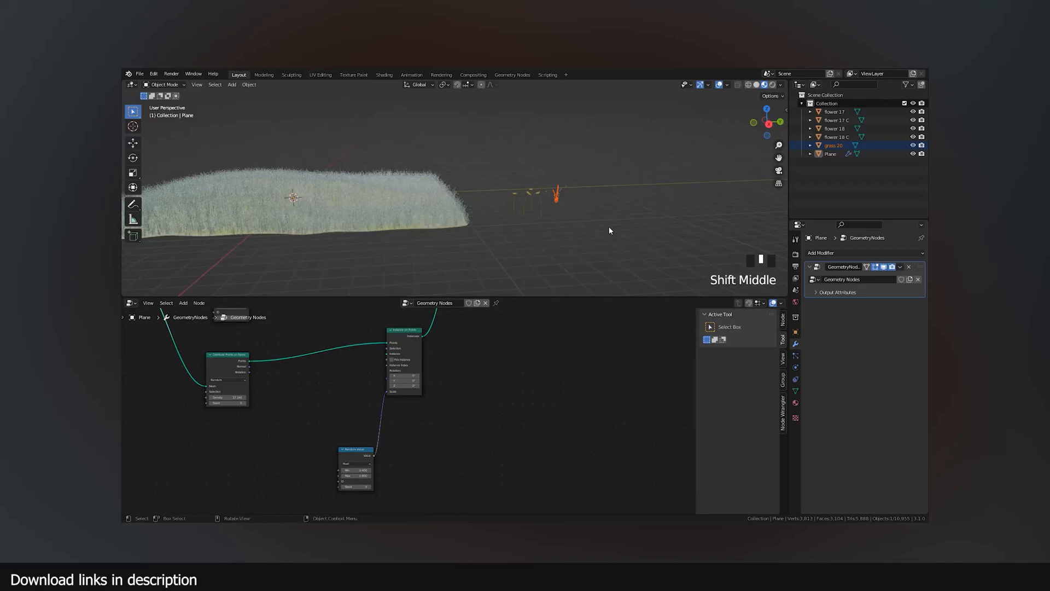
# Move the four selected flower objects into a new 'flowers' collection with M
pyautogui.press('m')
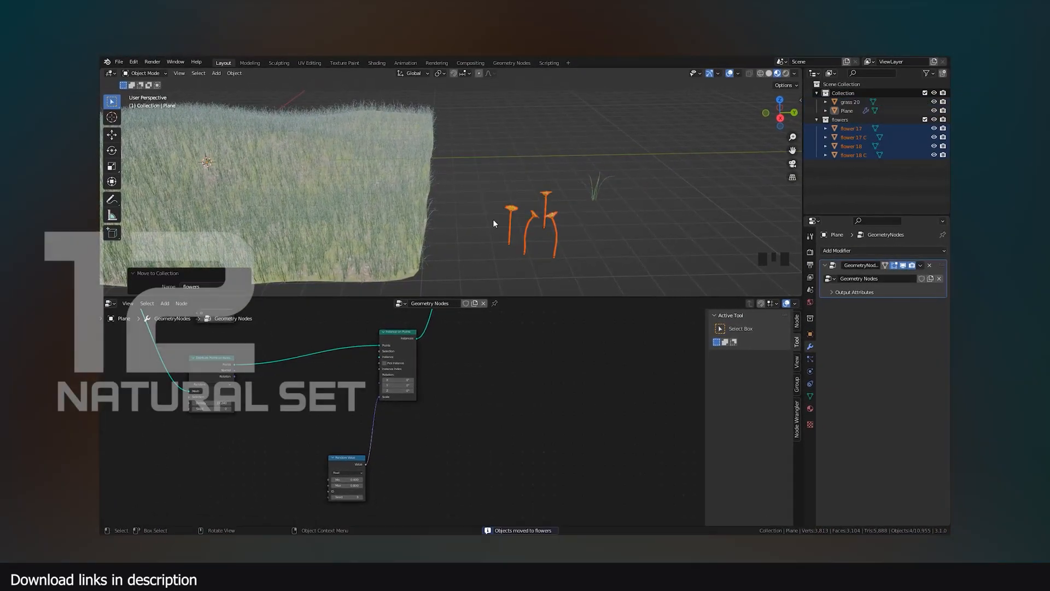